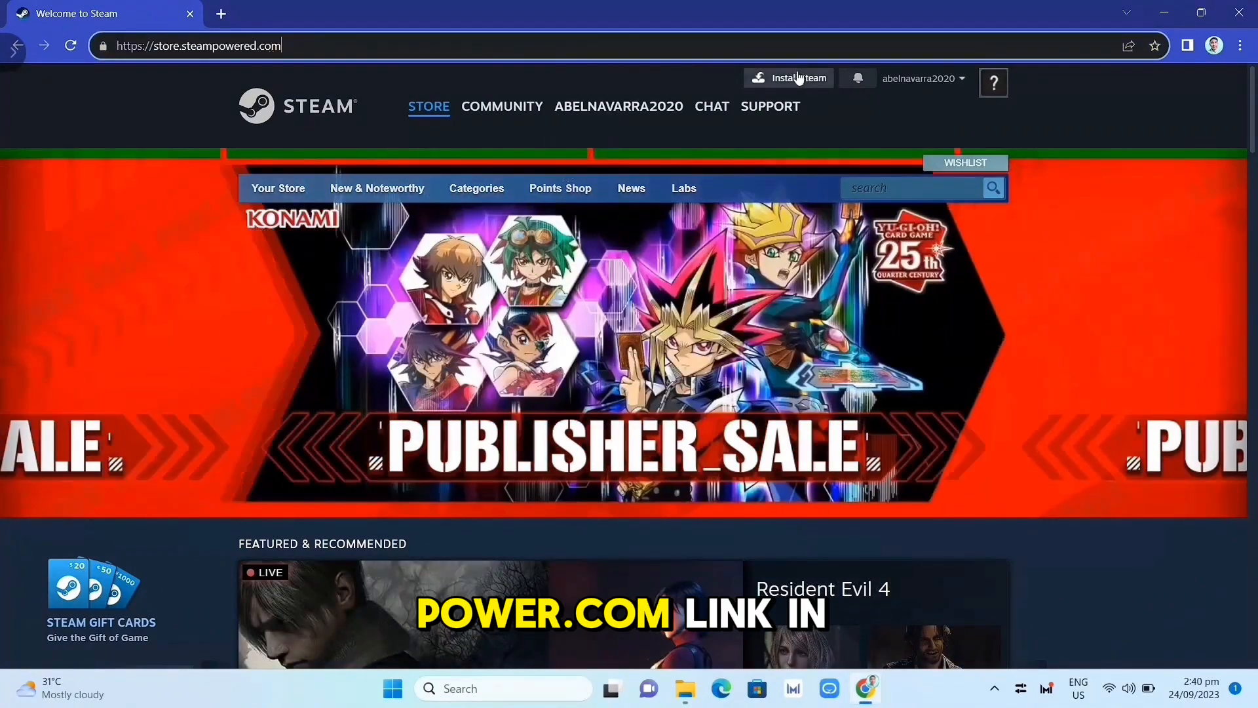
Download the Steam installer (SteamSetup.exe) from the Steam About page
{"action": "left_click", "coordinate": [797, 79]}
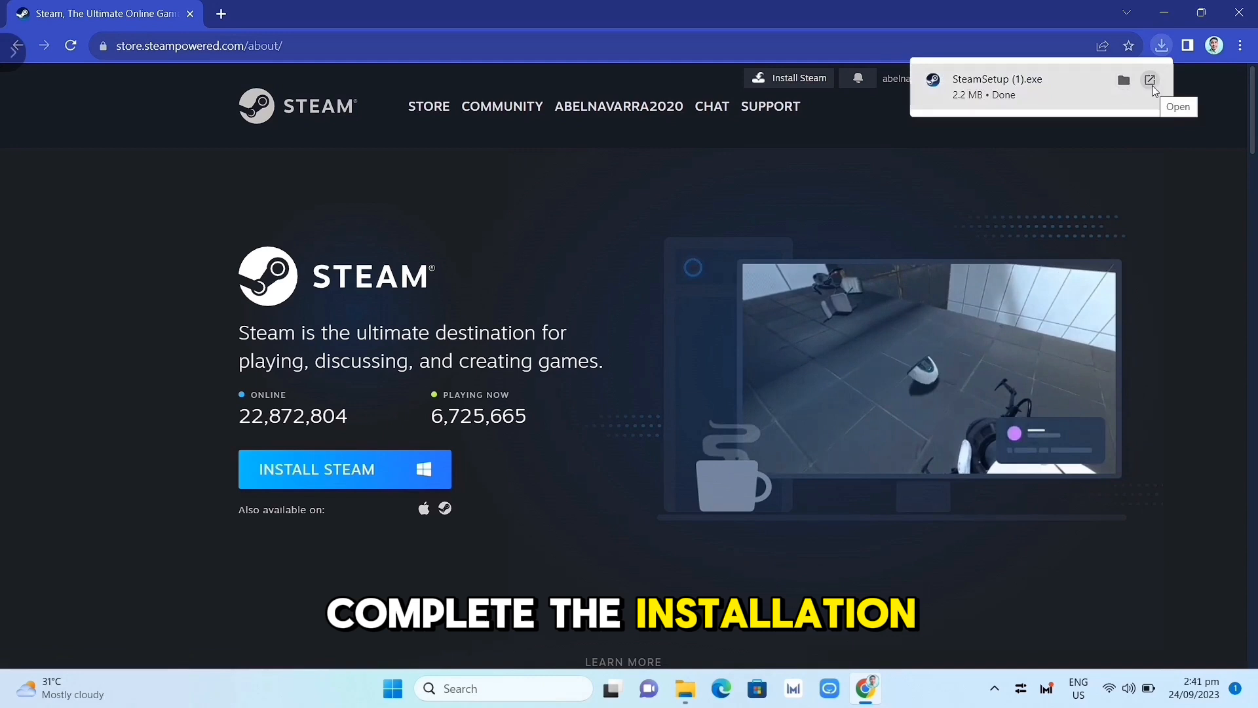
Run the downloaded SteamSetup installer so Steam is installed, open and signed in
{"action": "left_click", "coordinate": [1151, 82]}
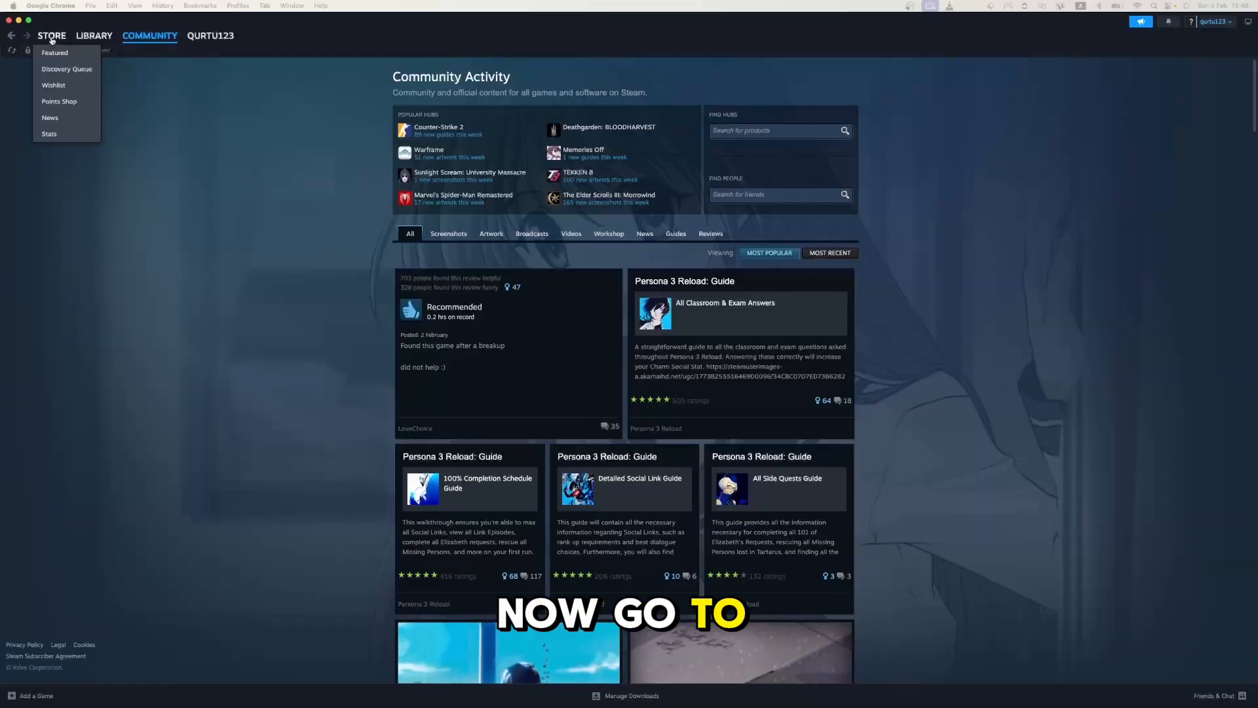
Search the Steam store for 'people' to find People Playground
{"action": "left_click", "coordinate": [51, 35]}
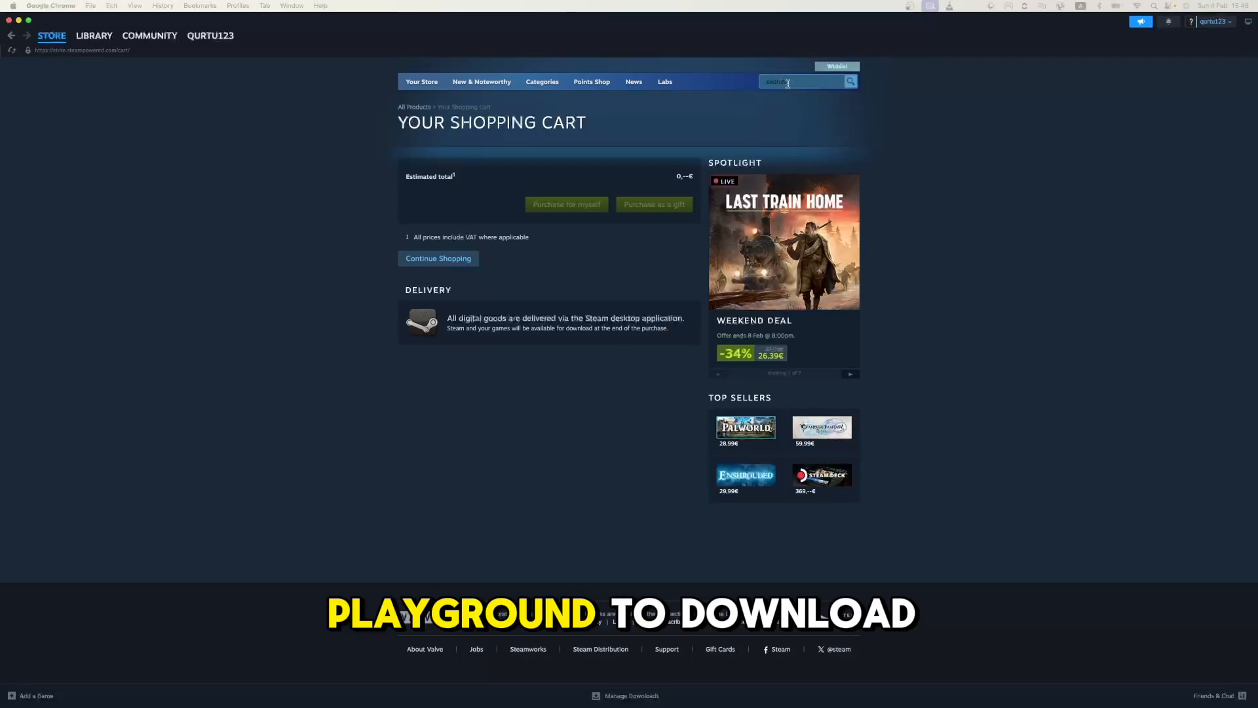
{"action": "type", "text": "people"}
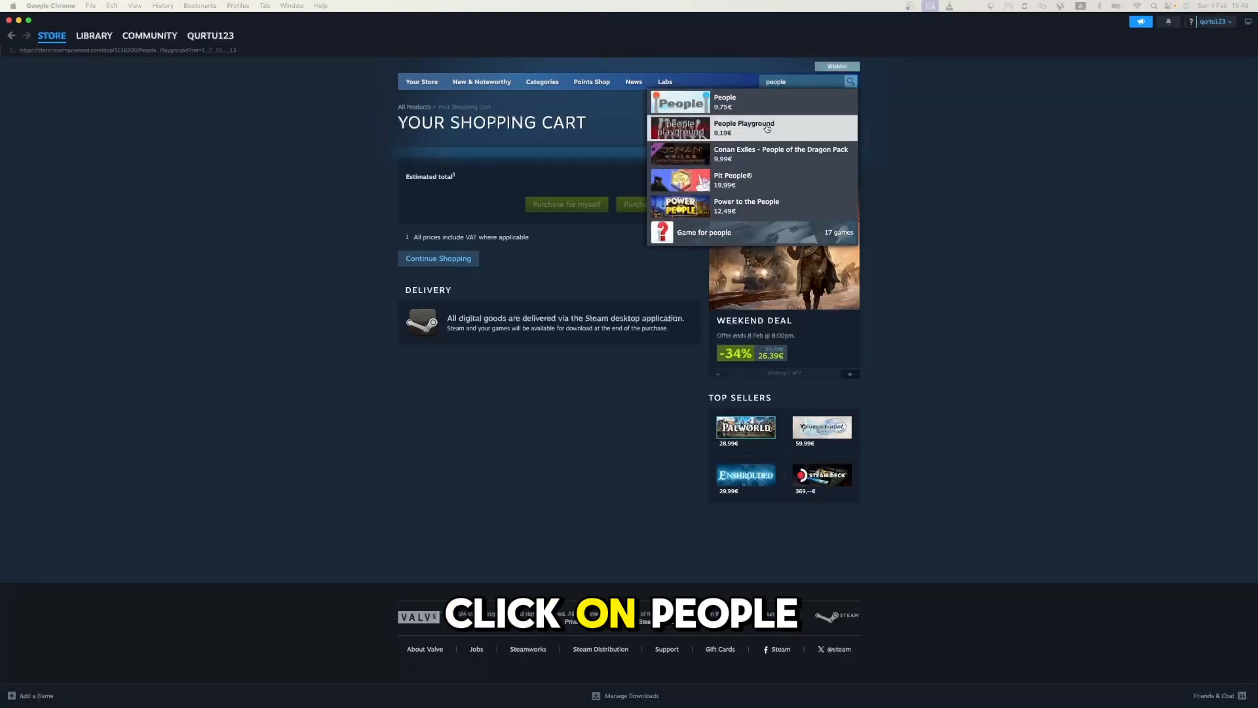
Add People Playground (8,19€) to the cart from its store page
{"action": "left_click", "coordinate": [743, 129]}
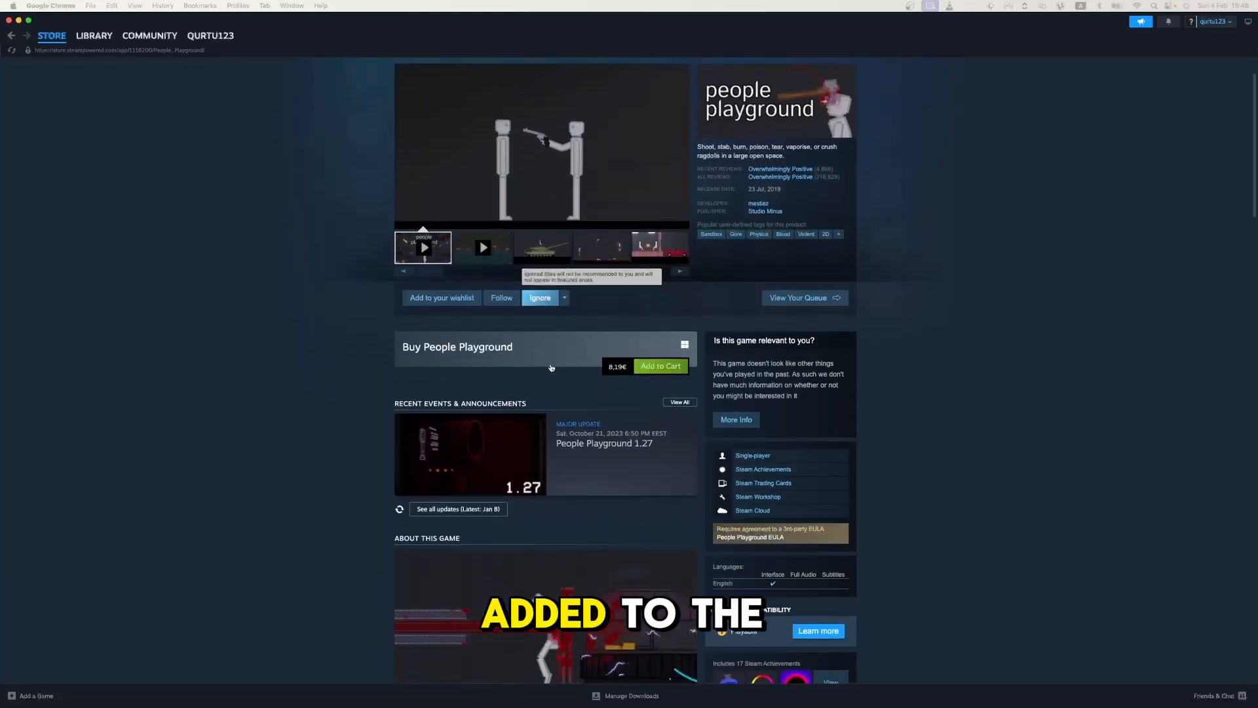
{"action": "scroll", "scroll_direction": "down", "scroll_amount": 3}
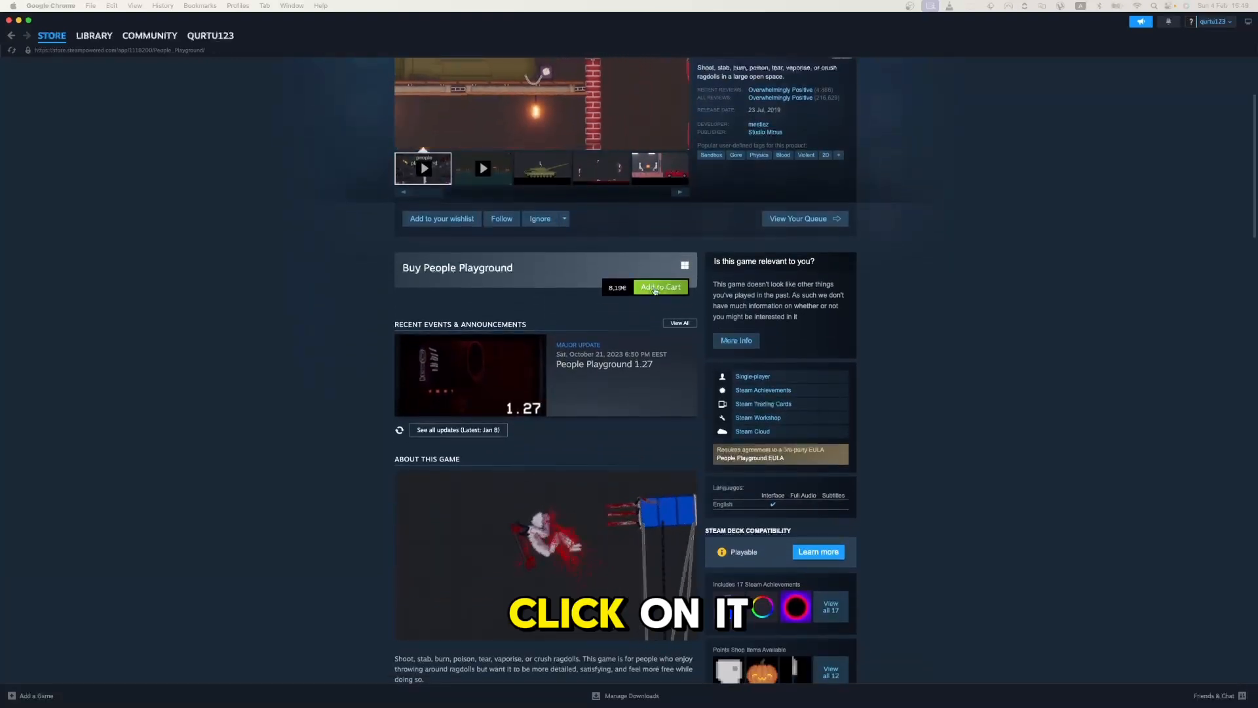
{"action": "left_click", "coordinate": [660, 286]}
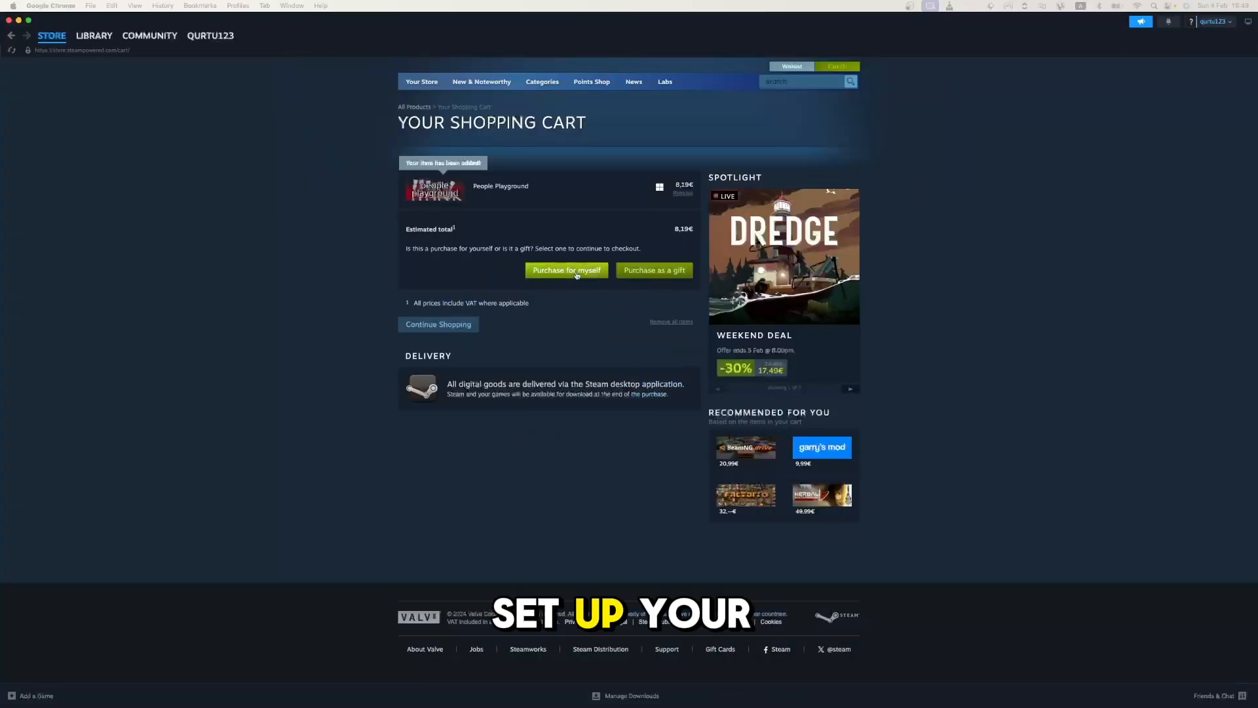
Start checkout of People Playground for myself, then switch to the game Library
{"action": "left_click", "coordinate": [567, 270]}
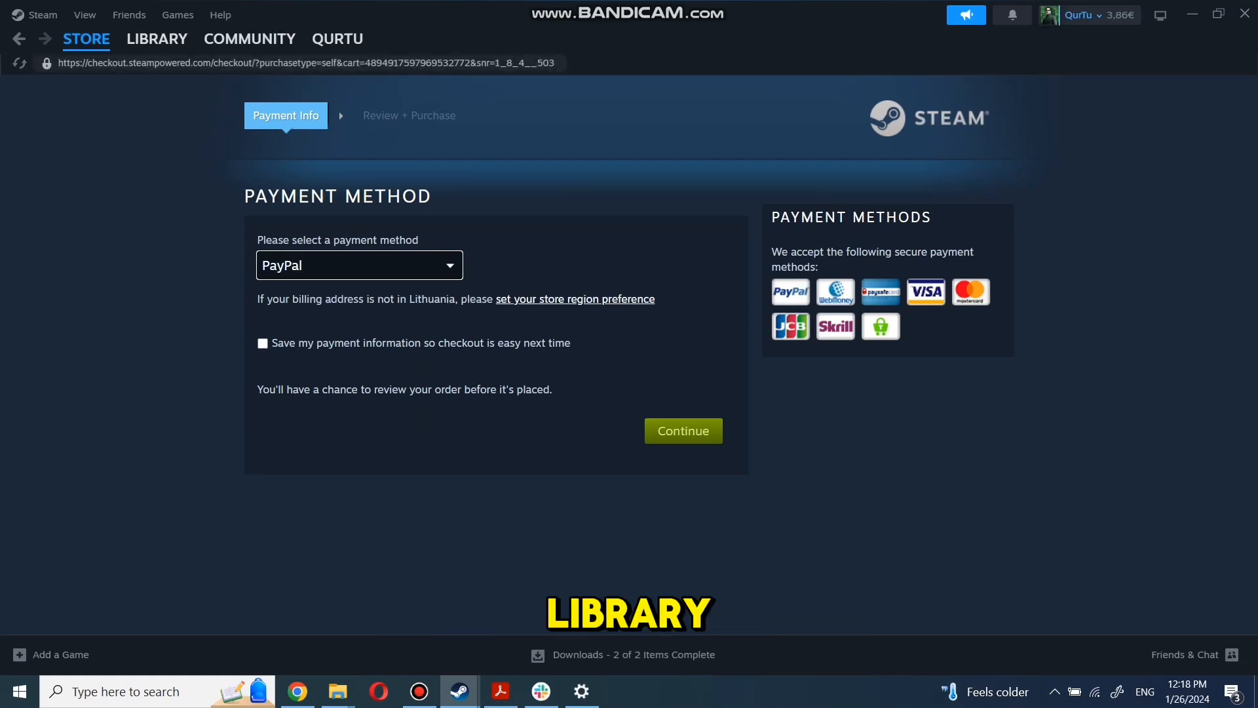
{"action": "left_click", "coordinate": [158, 38]}
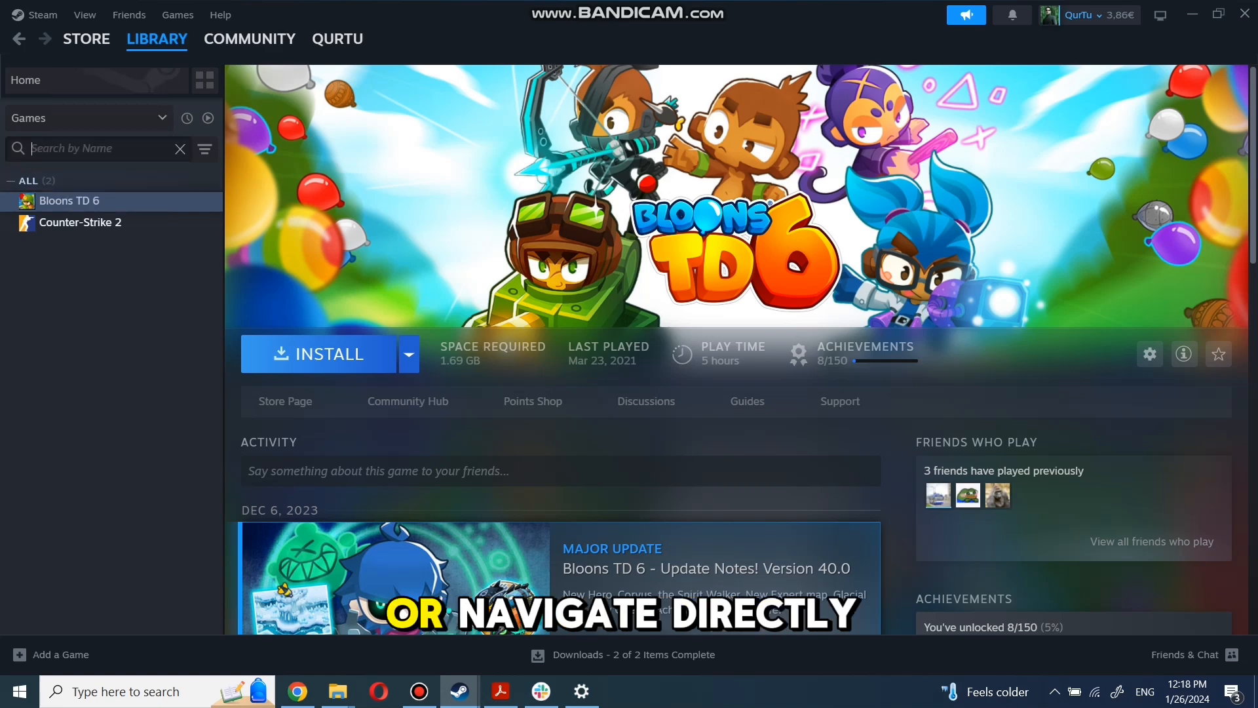
Search the library for 'game' and bring up the Install dialog for Bloons TD 6
{"action": "type", "text": "gam"}
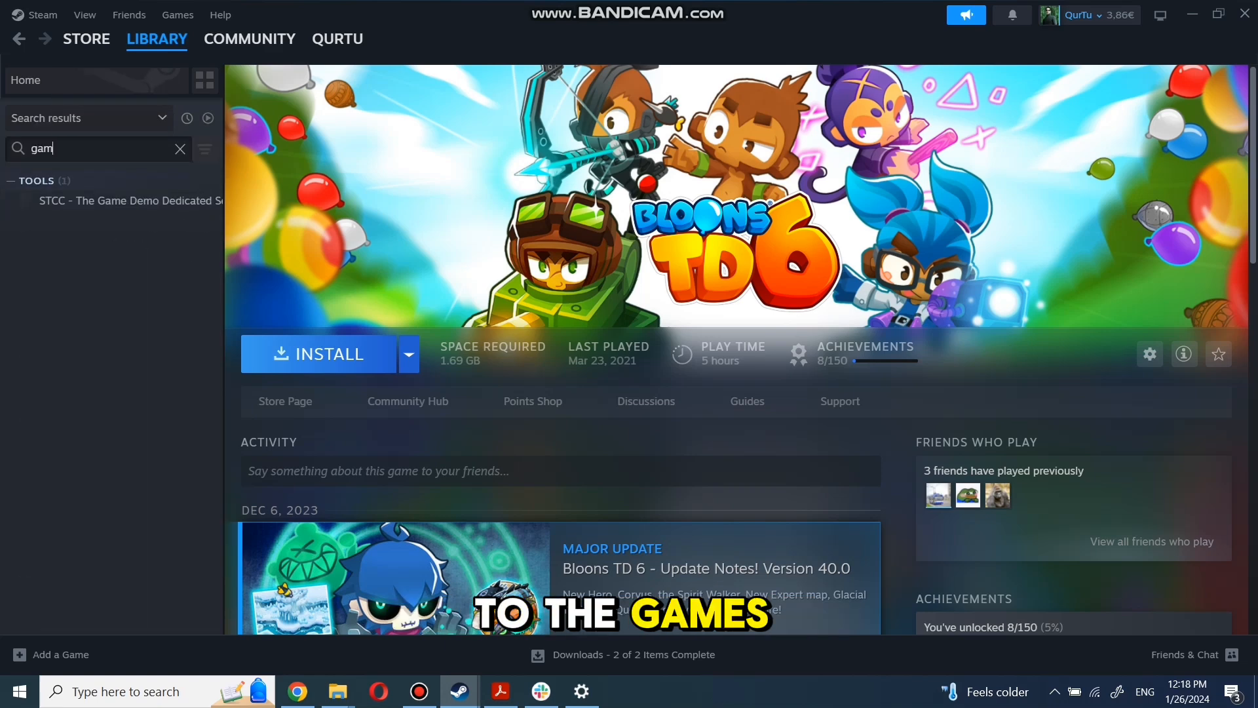
{"action": "type", "text": "e"}
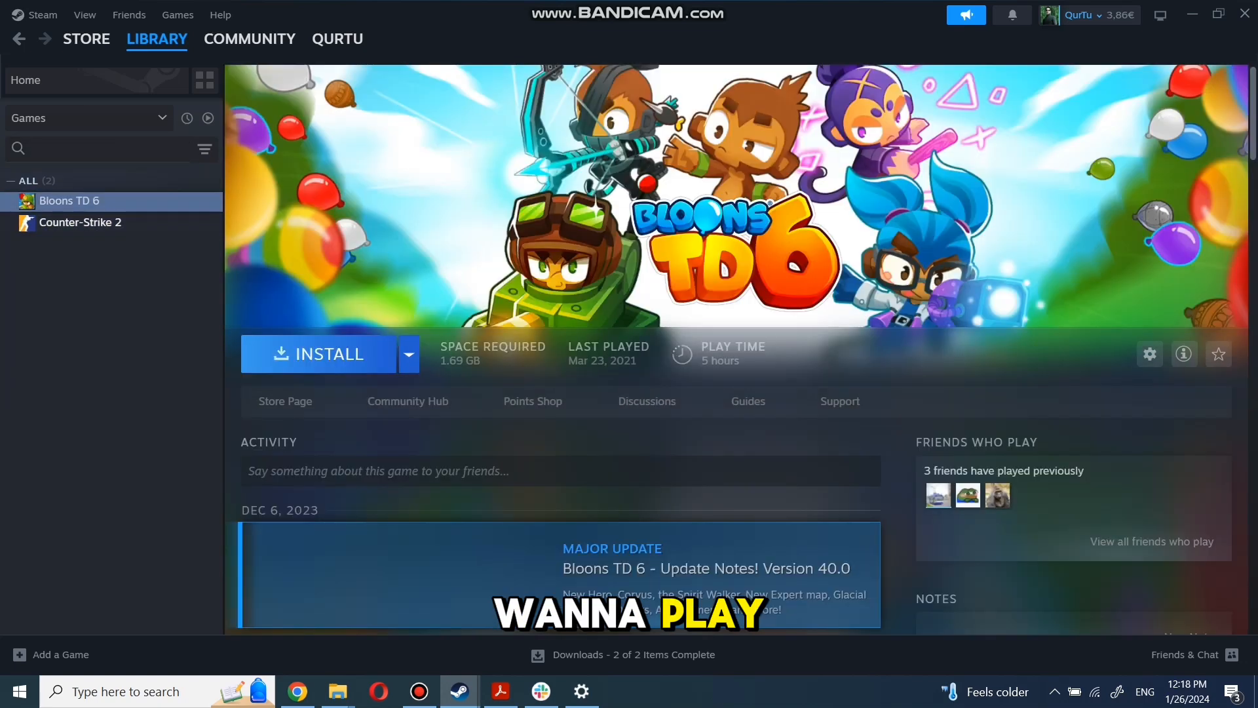
{"action": "left_click", "coordinate": [318, 354]}
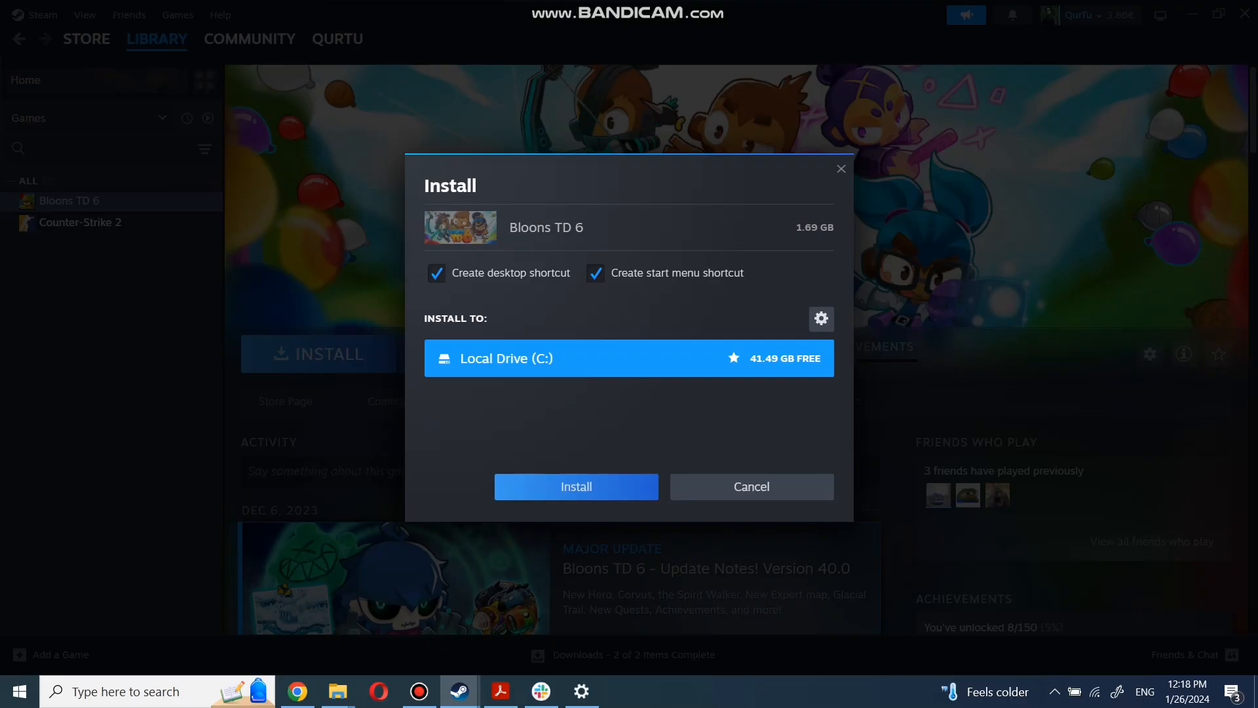
Install Bloons TD 6 (1.69 GB) on Local Drive (C:) and launch it
{"action": "left_click", "coordinate": [577, 486]}
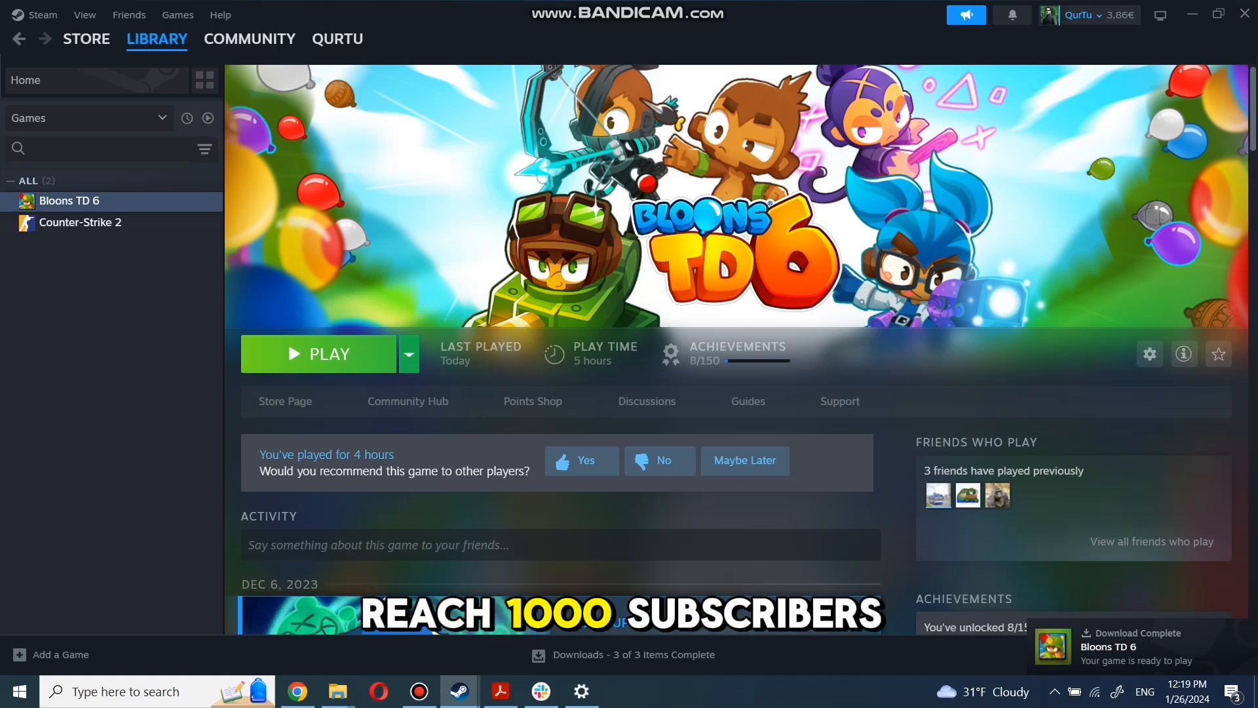
{"action": "left_click", "coordinate": [319, 354]}
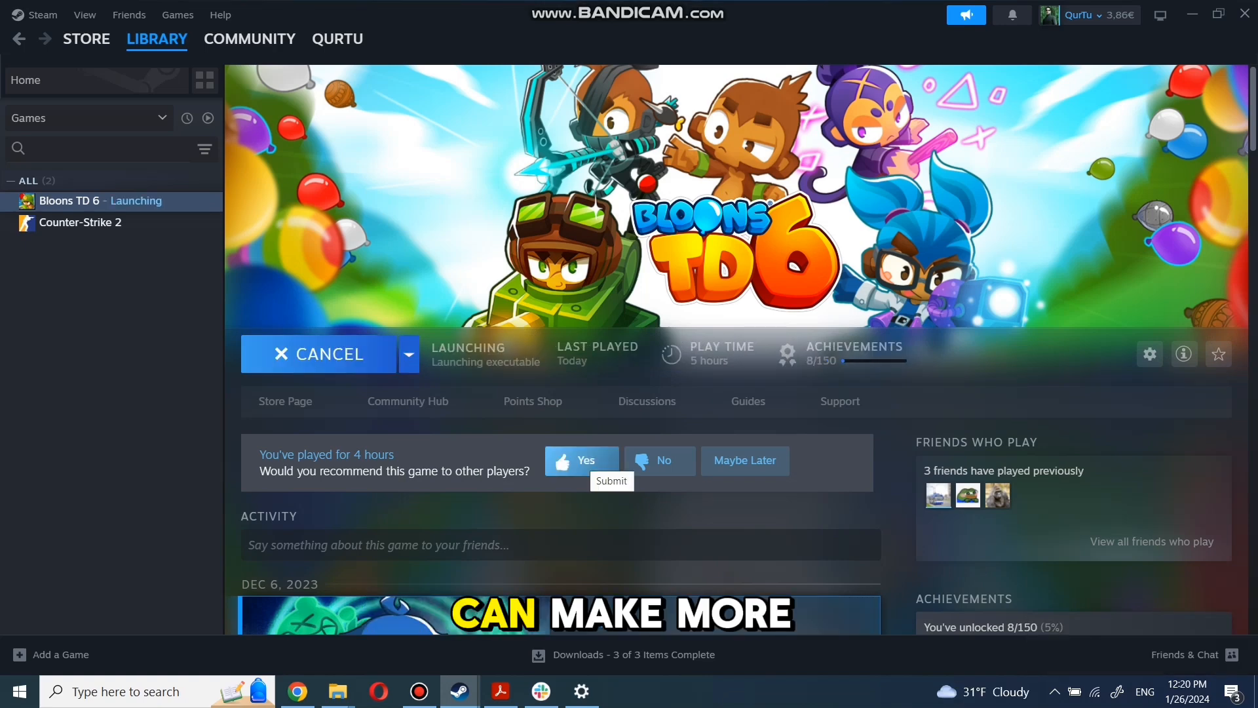